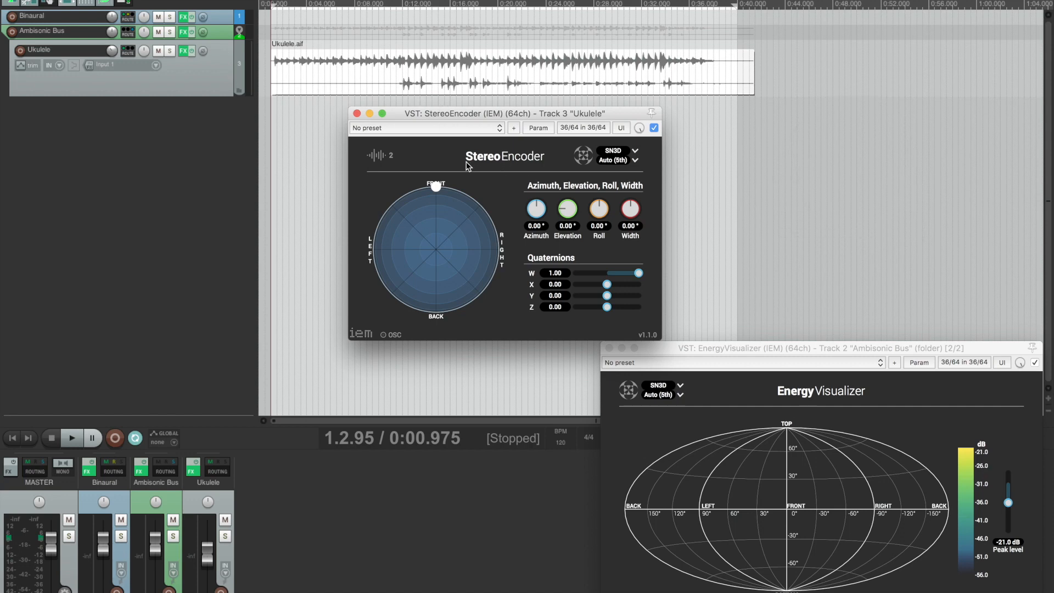
mouse_move(611, 190)
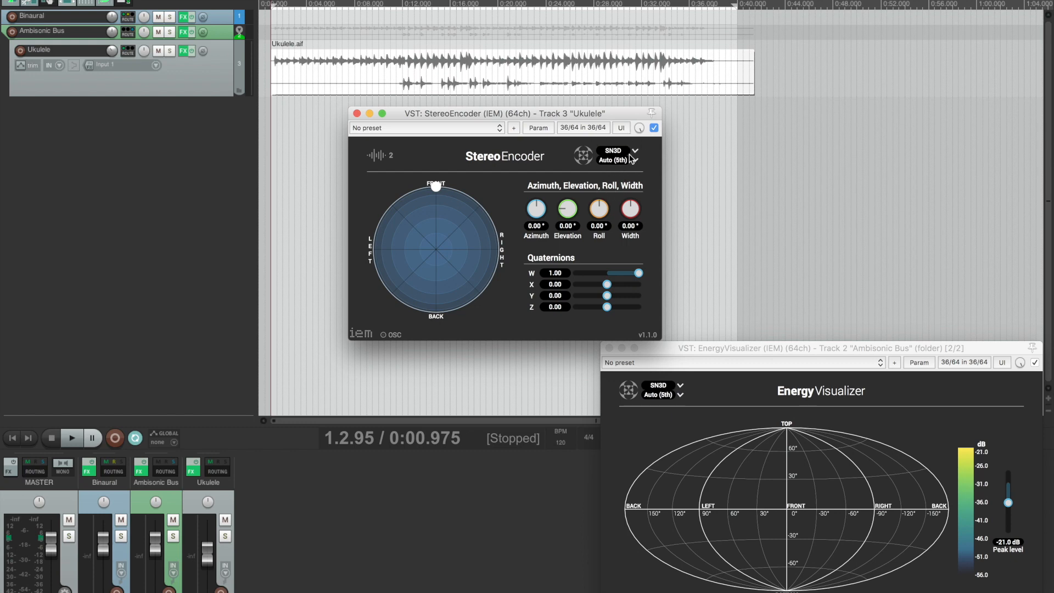
mouse_move(535, 99)
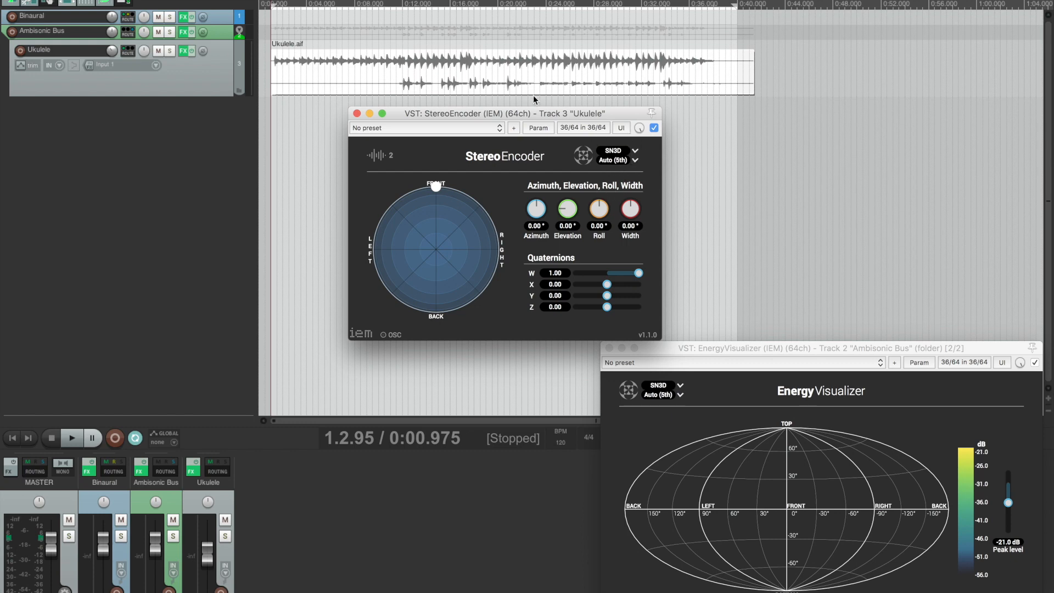
mouse_move(519, 73)
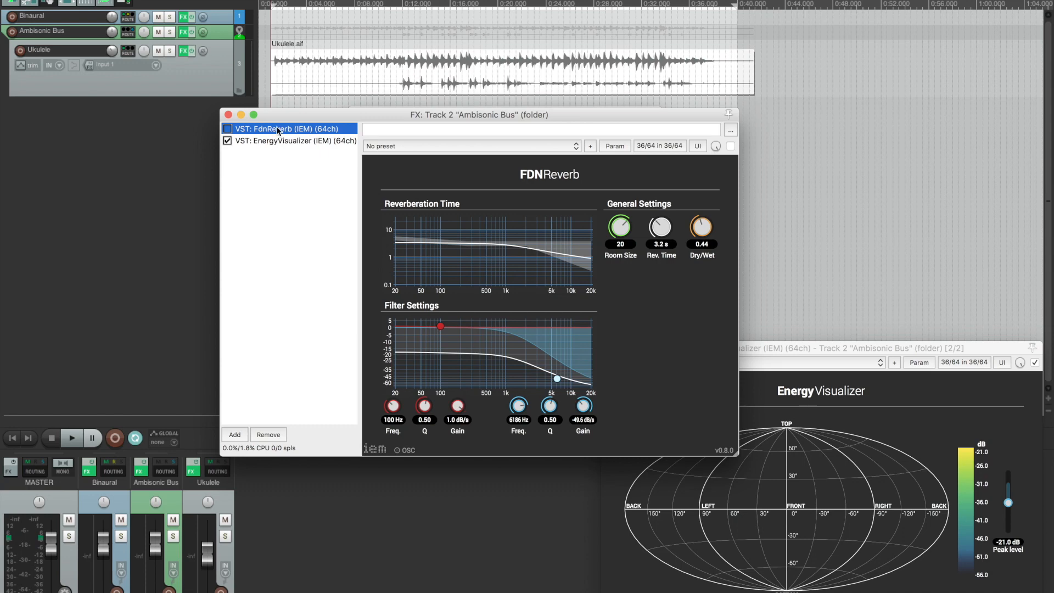
mouse_move(342, 297)
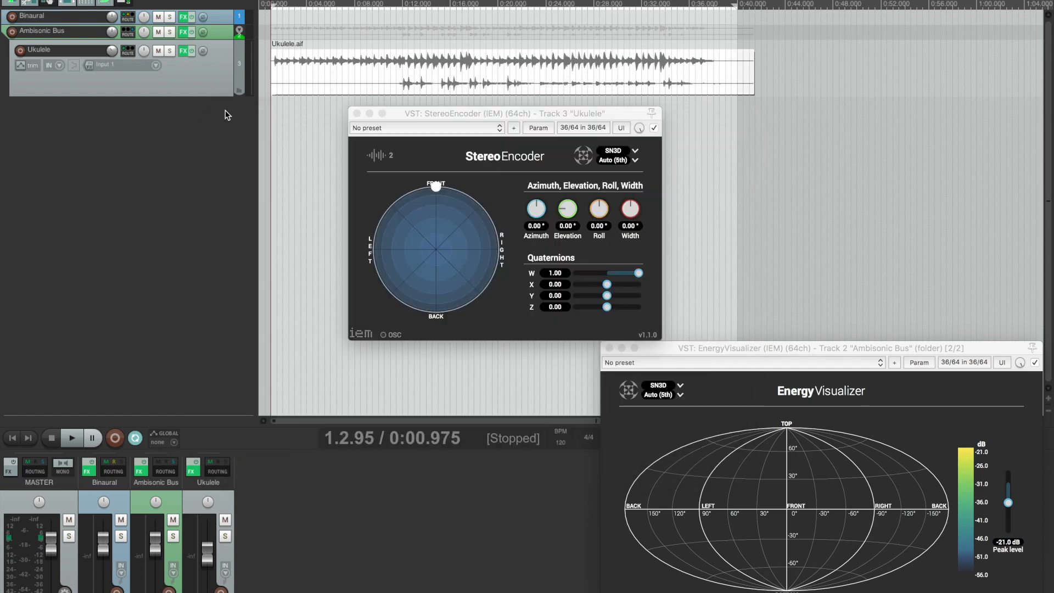
mouse_move(229, 30)
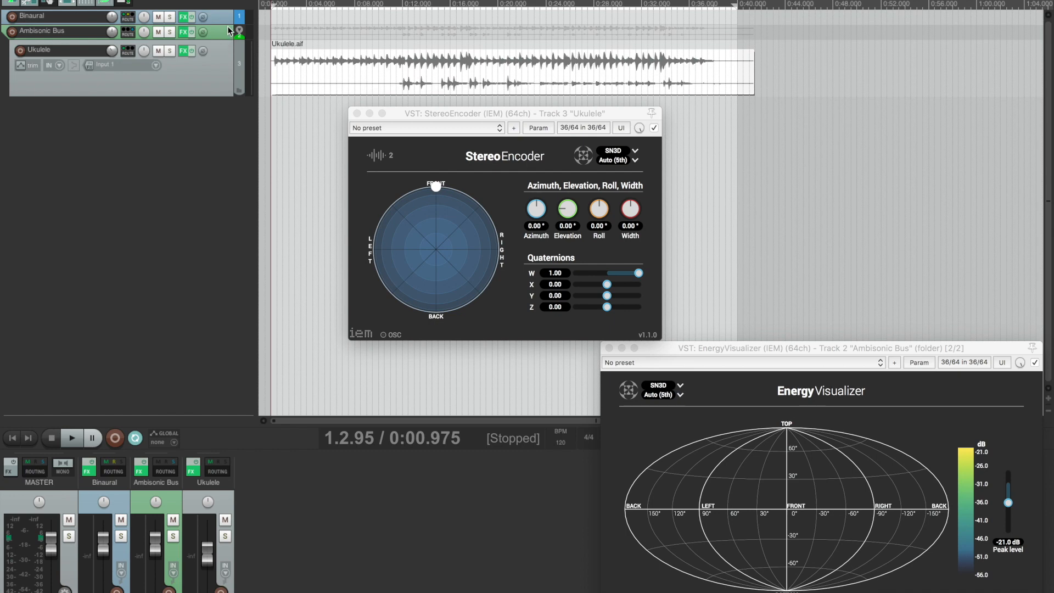
Nudge the ukulele's StereoEncoder azimuth slightly left of front
click(182, 17)
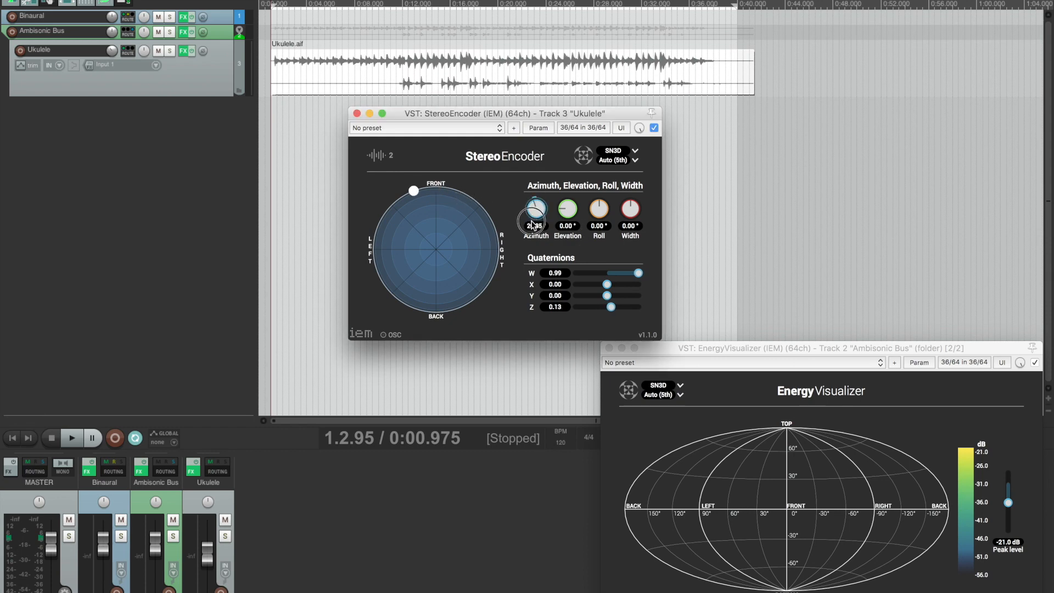
During playback, swing the ukulele from front-right back to front, then to the listener's left
drag(415, 192, 467, 206)
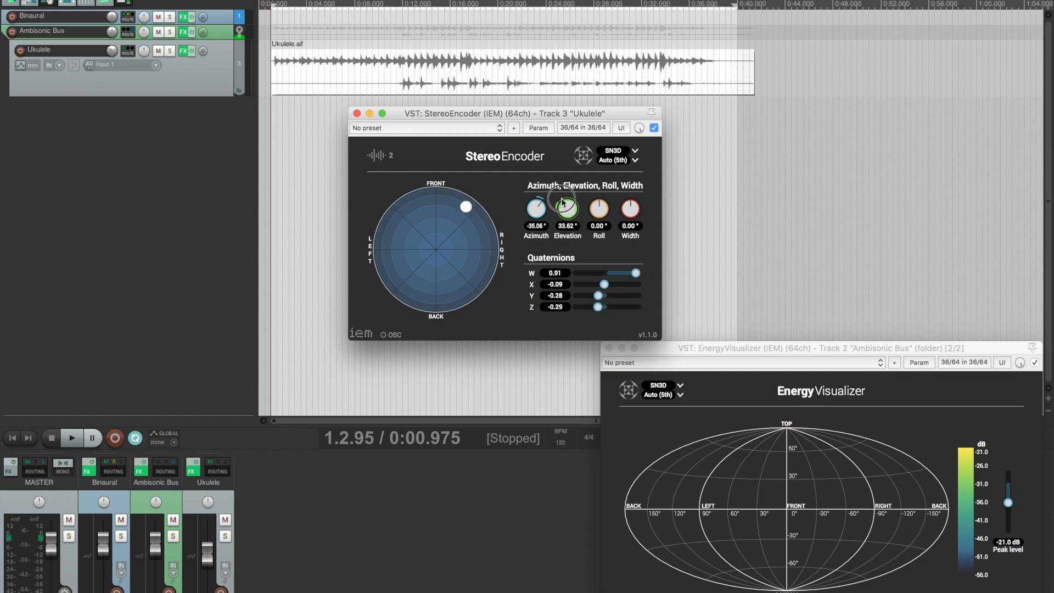
drag(465, 206, 469, 203)
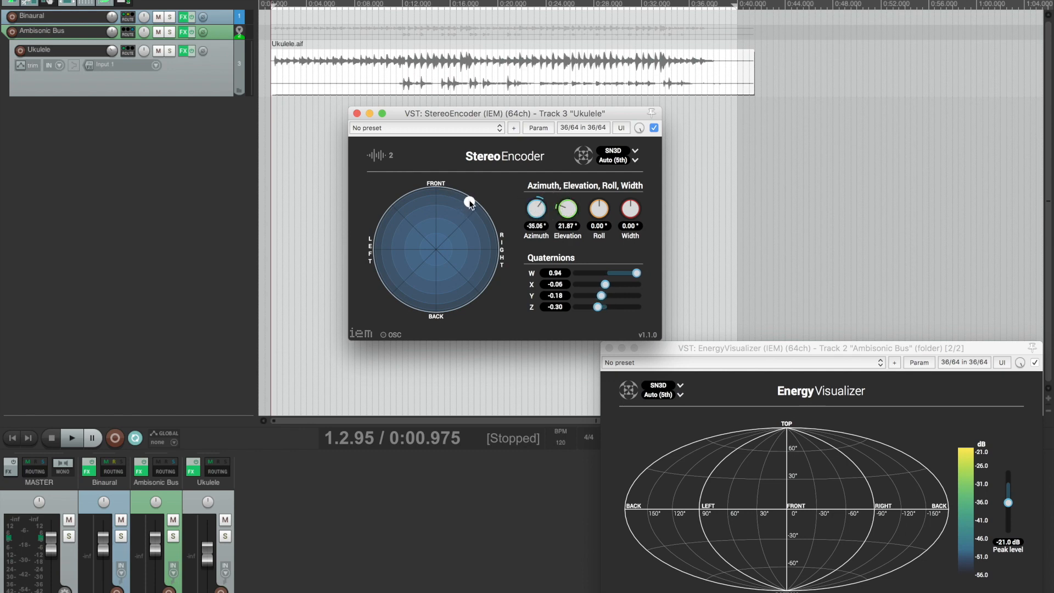
drag(469, 204, 450, 200)
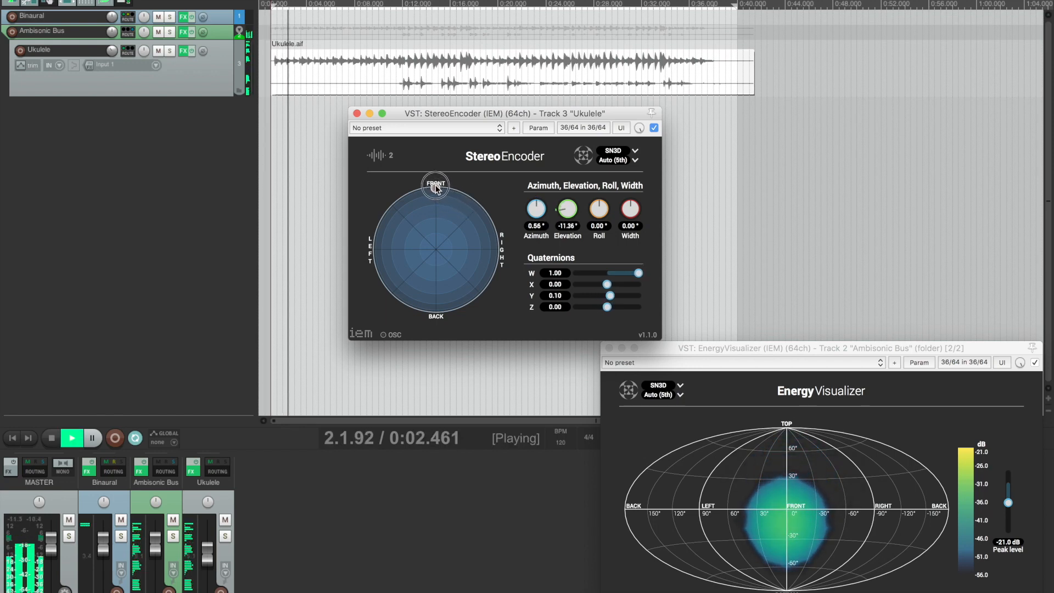
drag(435, 185, 383, 240)
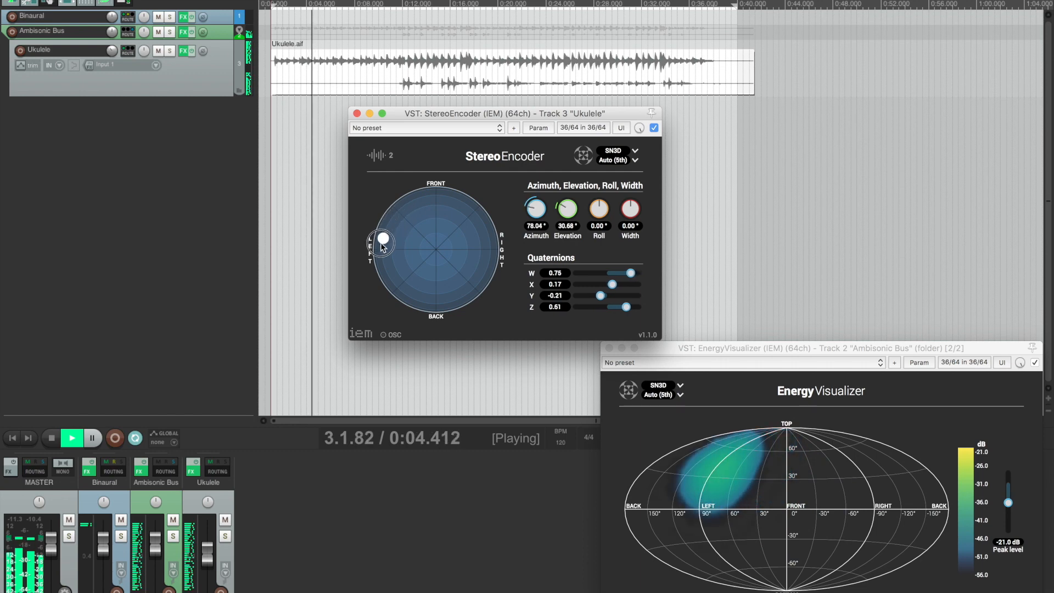
drag(382, 240, 387, 235)
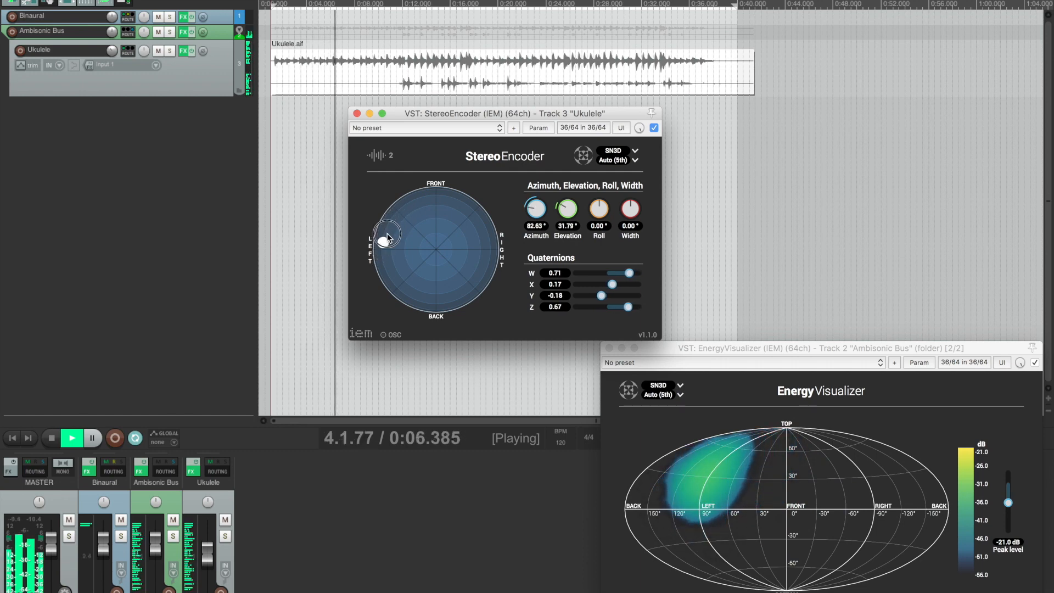
Pan the ukulele to the right, around behind the listener, then directly overhead
drag(387, 234, 496, 250)
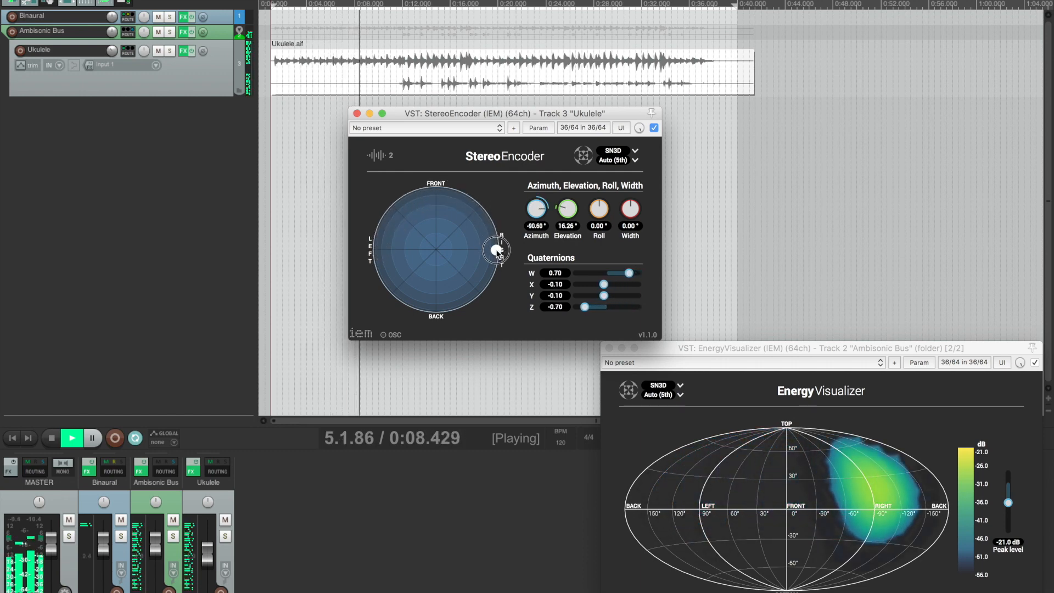
drag(496, 250, 482, 280)
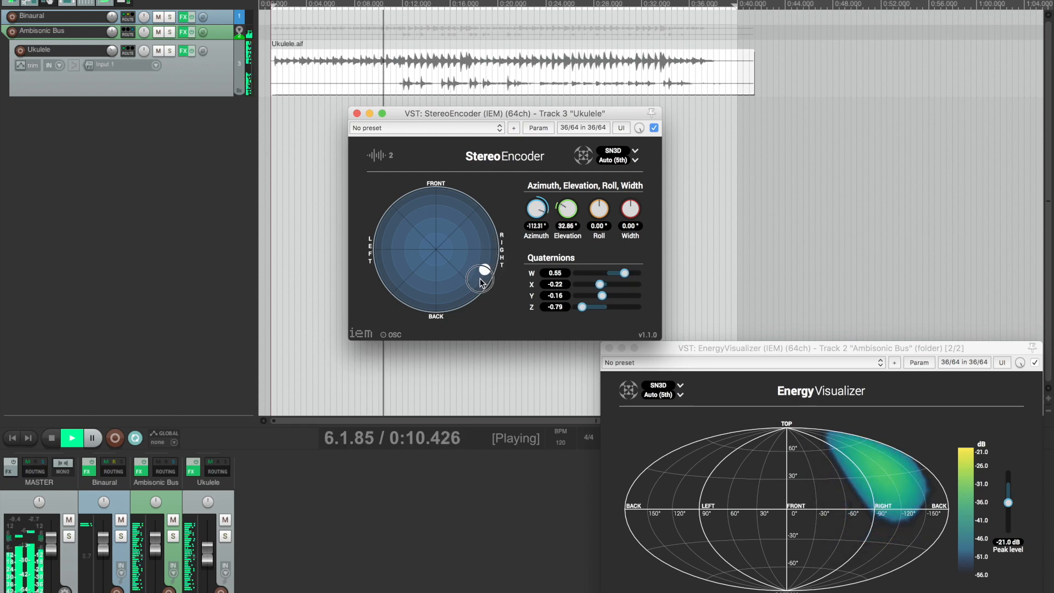
drag(483, 269, 437, 309)
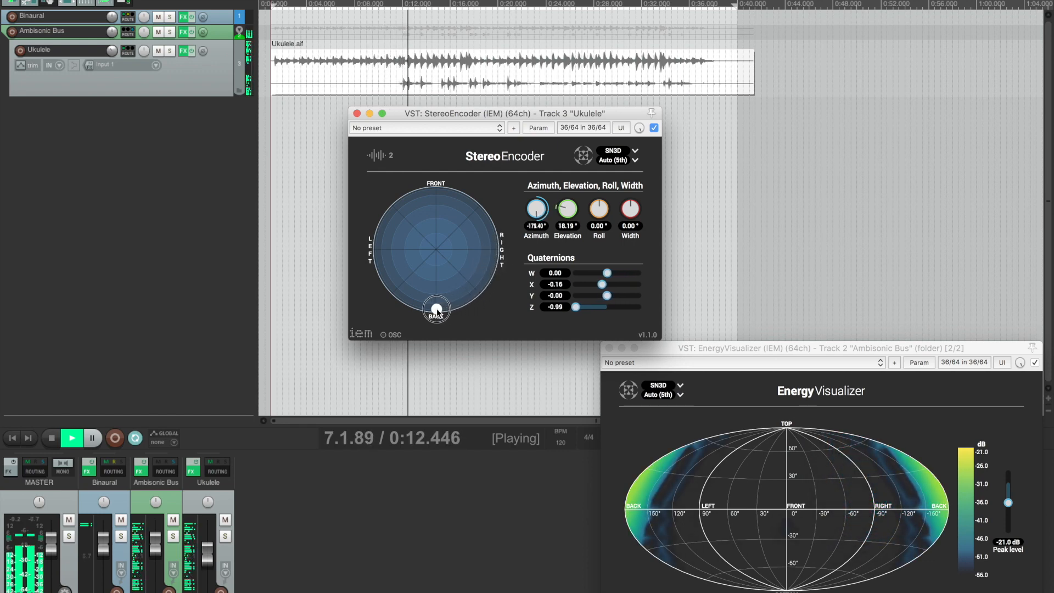
drag(436, 311, 436, 248)
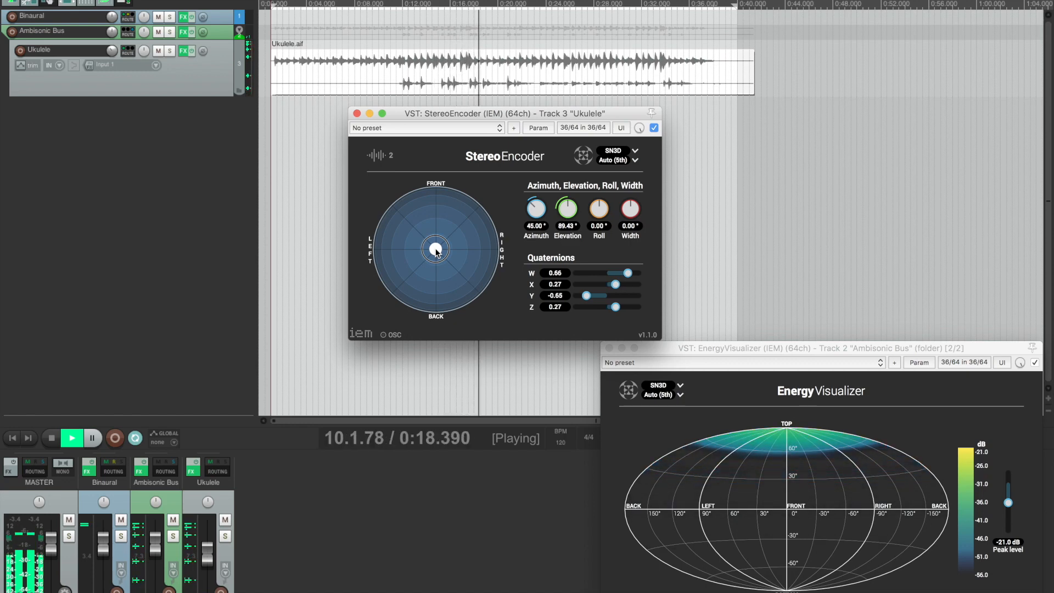
Drop the ukulele directly beneath the listener, then bring it back up to the front
drag(436, 248, 452, 237)
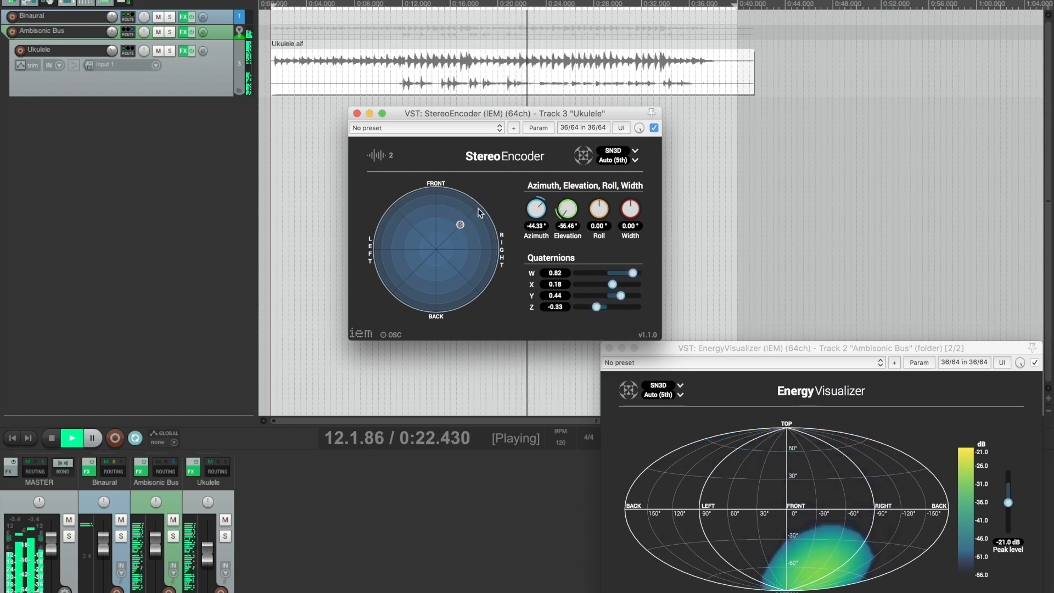
drag(461, 224, 437, 248)
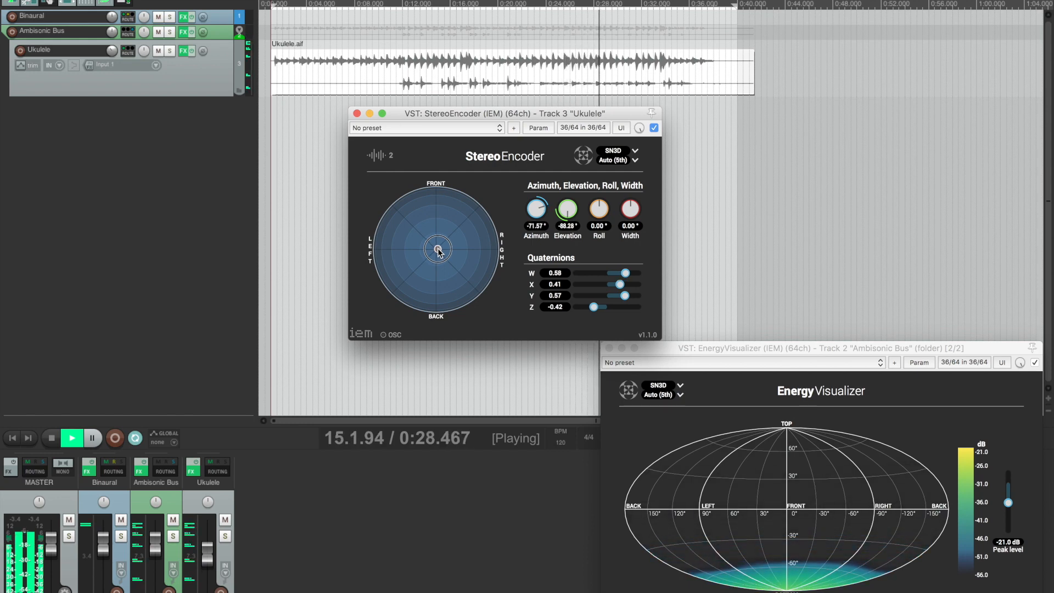
drag(437, 246, 449, 216)
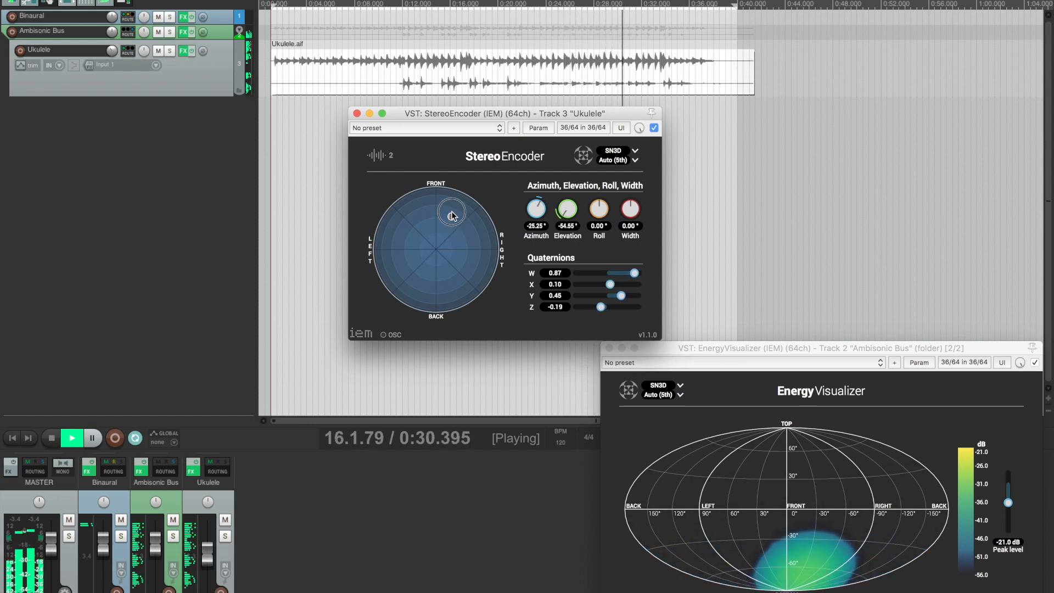
drag(452, 216, 435, 188)
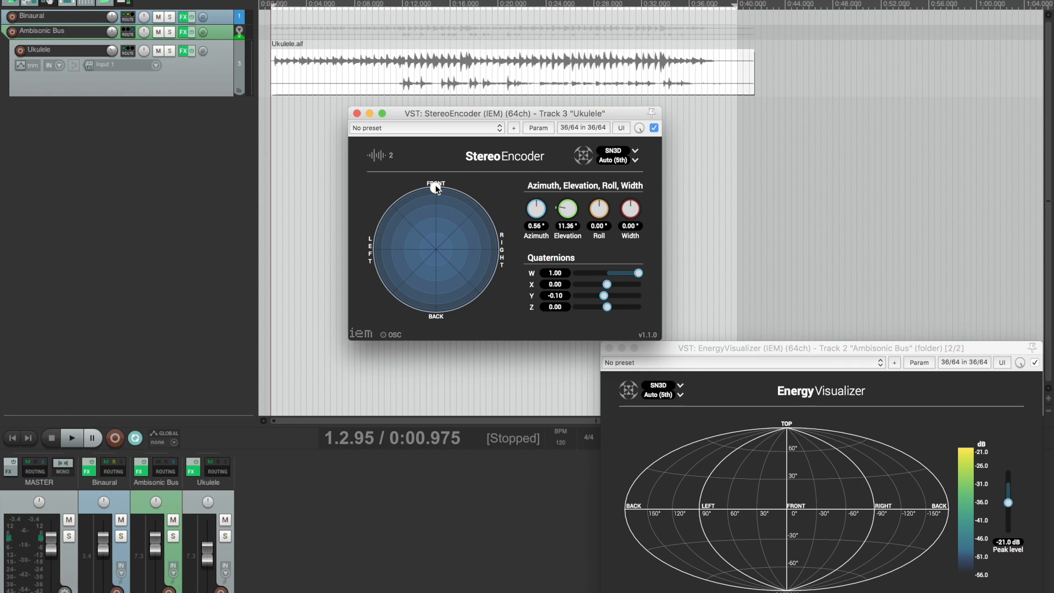
Fine-tune the ukulele to about 37° azimuth front-right, raised roughly 18°
drag(435, 188, 454, 189)
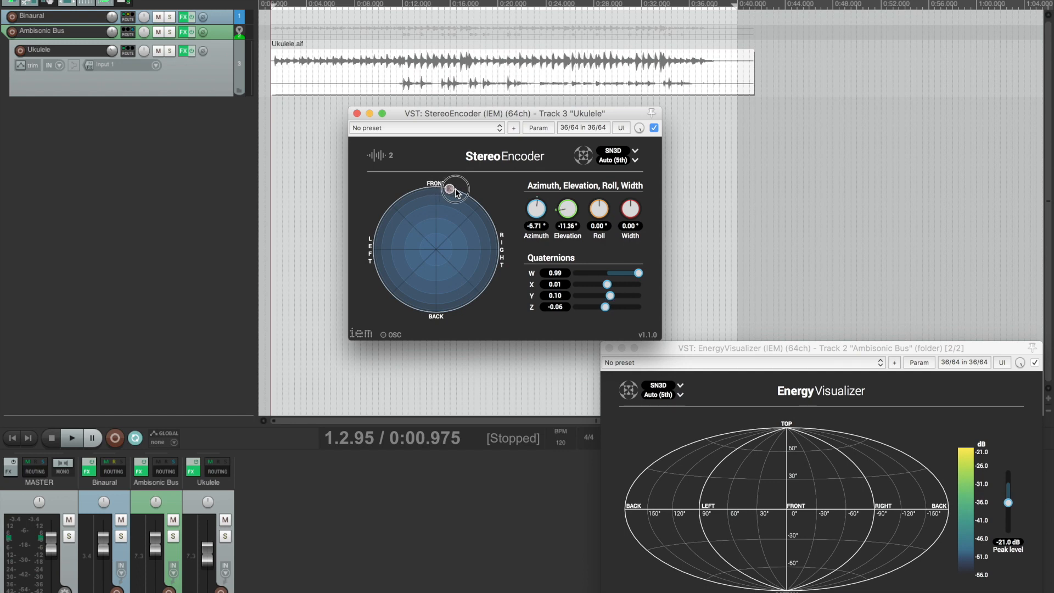
drag(452, 186, 470, 201)
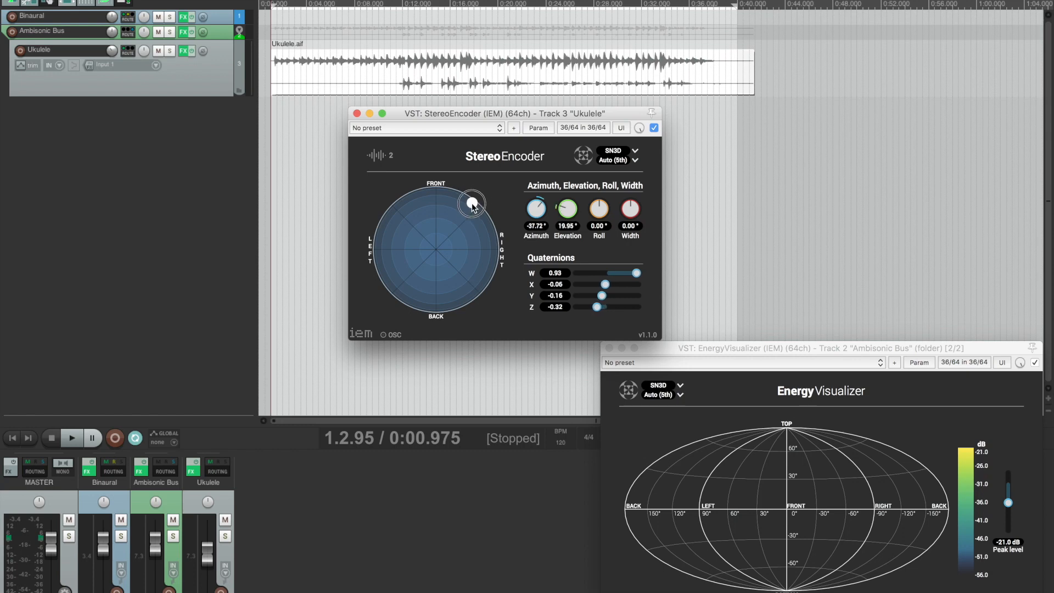
drag(473, 202, 464, 202)
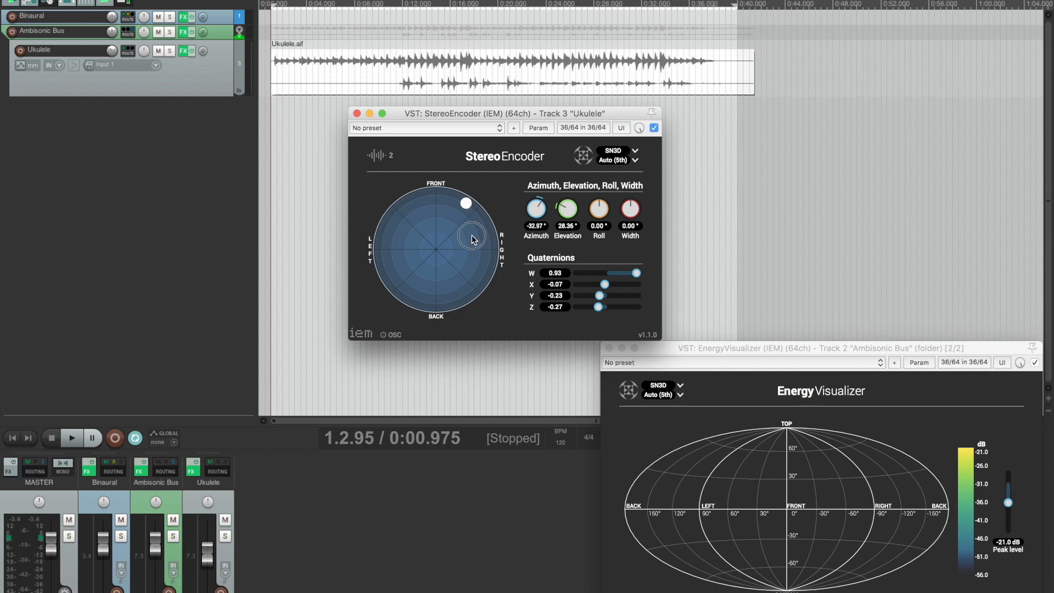
drag(473, 239, 466, 208)
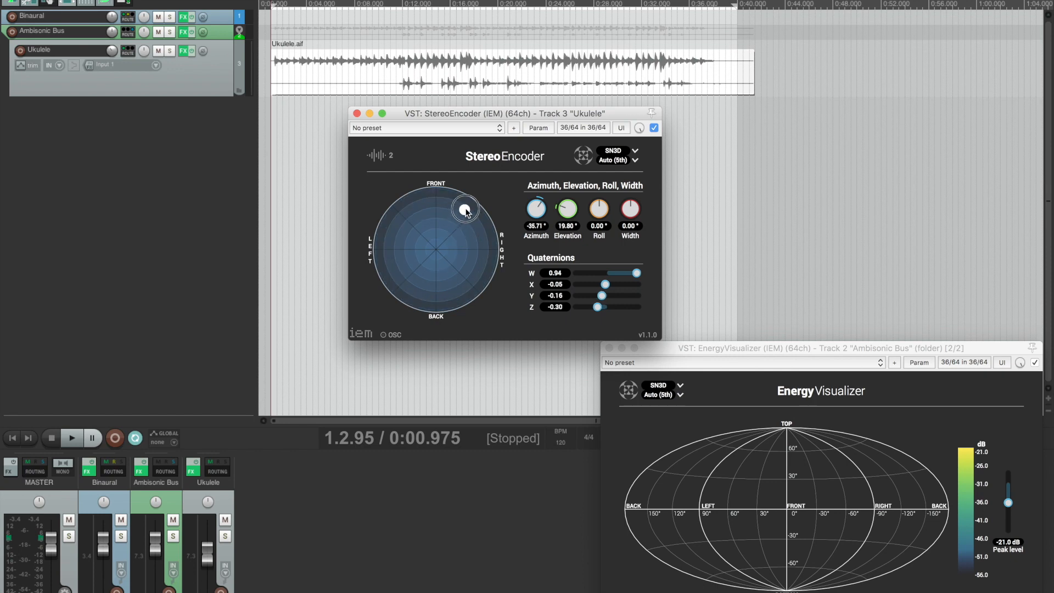
drag(465, 209, 475, 200)
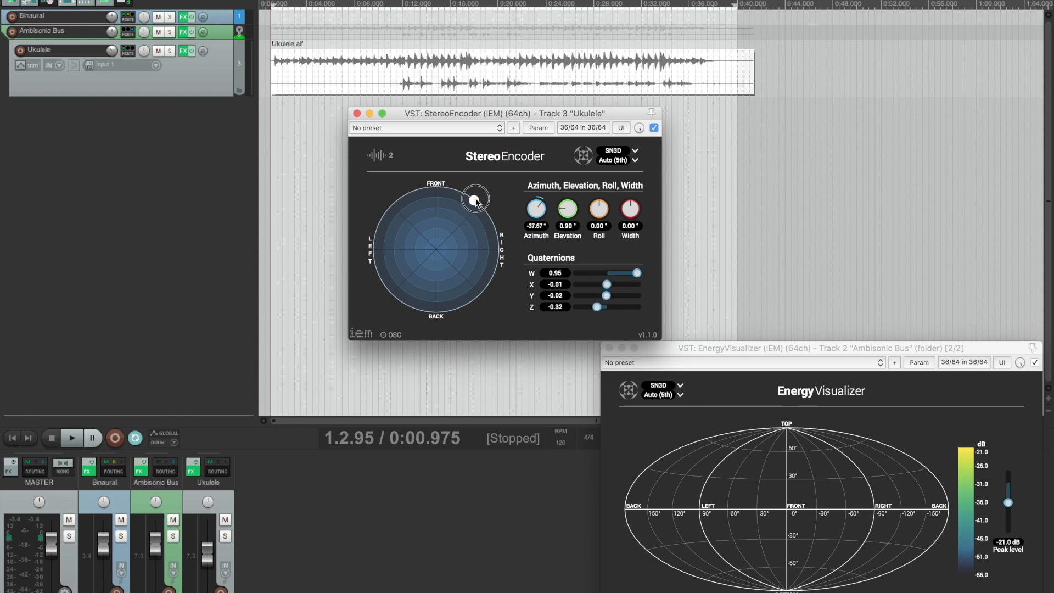
drag(475, 199, 471, 204)
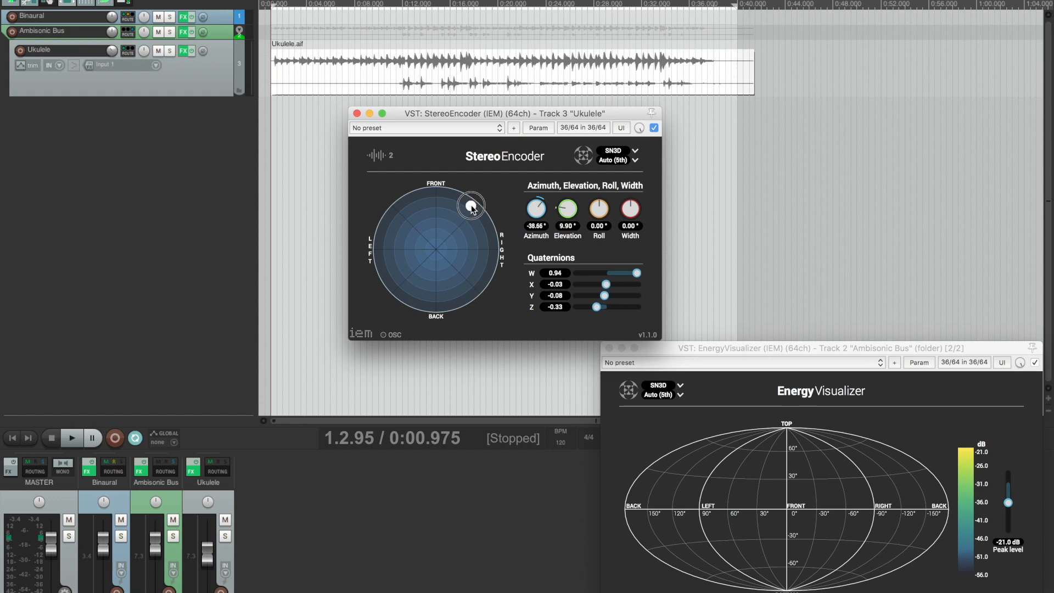
drag(471, 205, 469, 213)
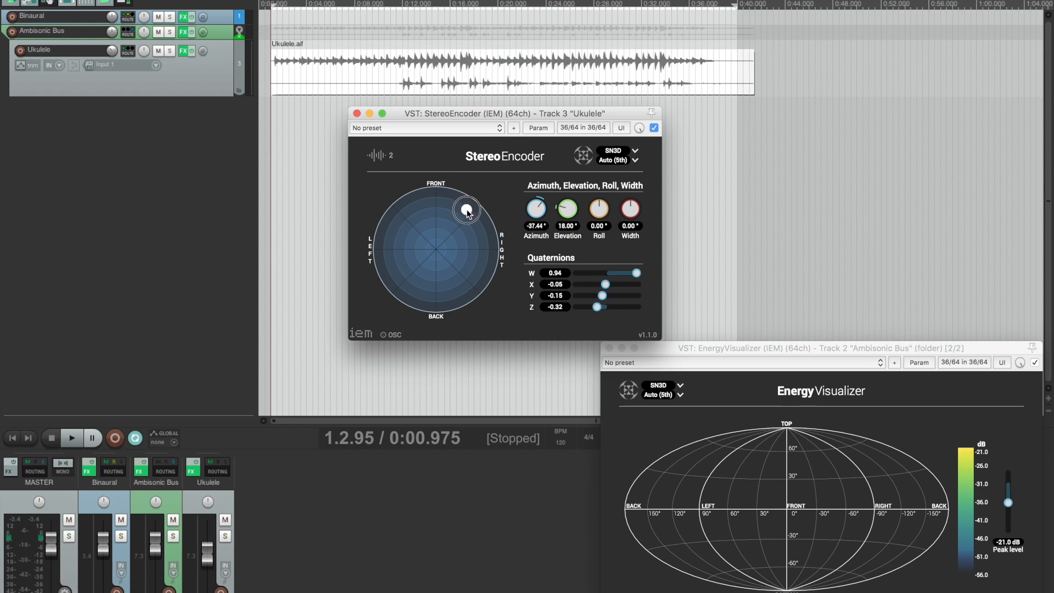
Center the ukulele source at 0° azimuth and raise its elevation to about 36°
drag(467, 209, 459, 212)
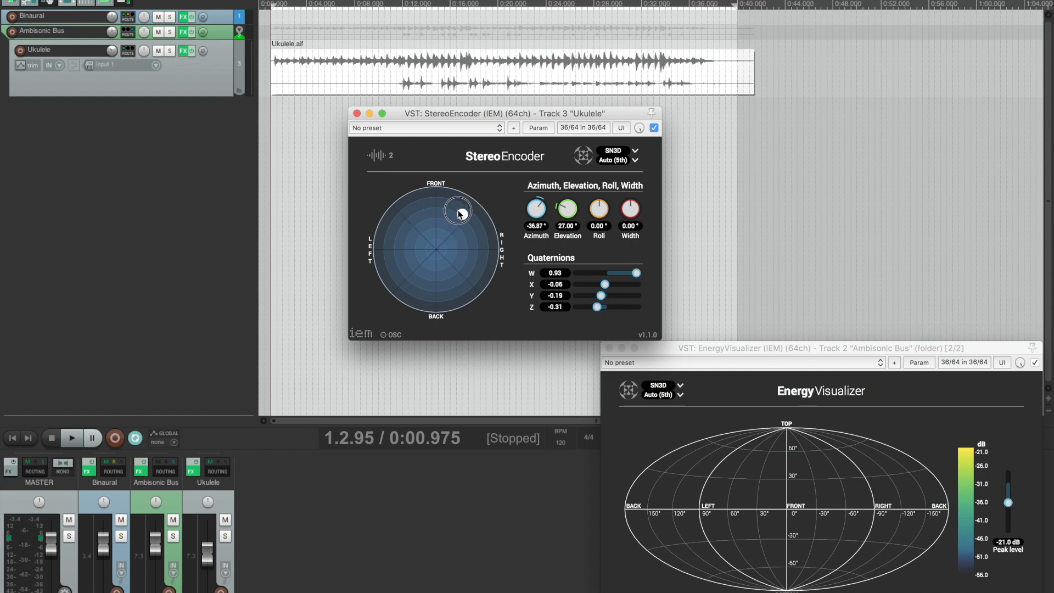
drag(459, 210, 444, 193)
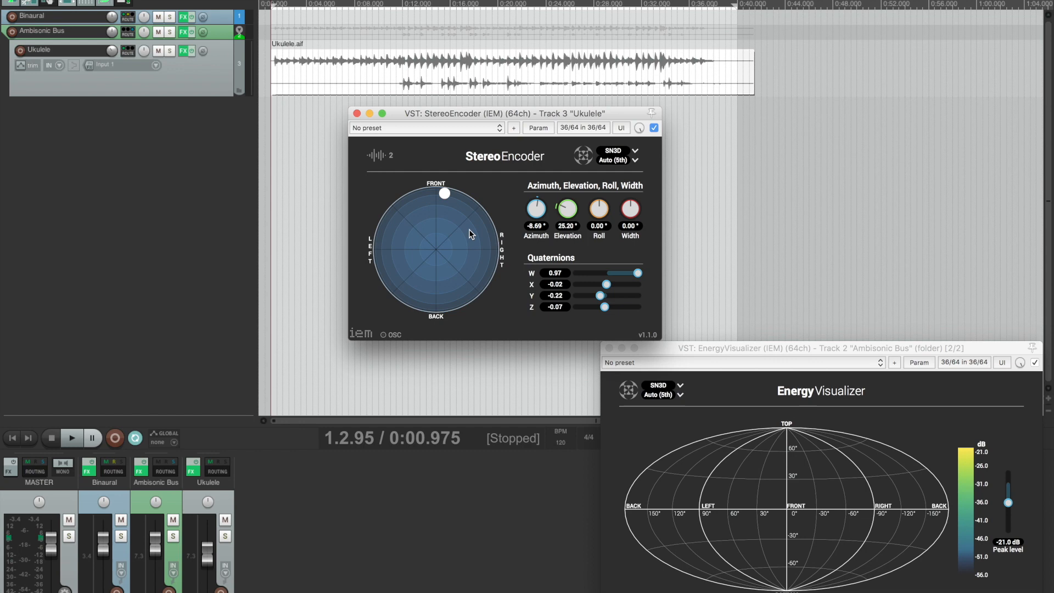
mouse_move(444, 195)
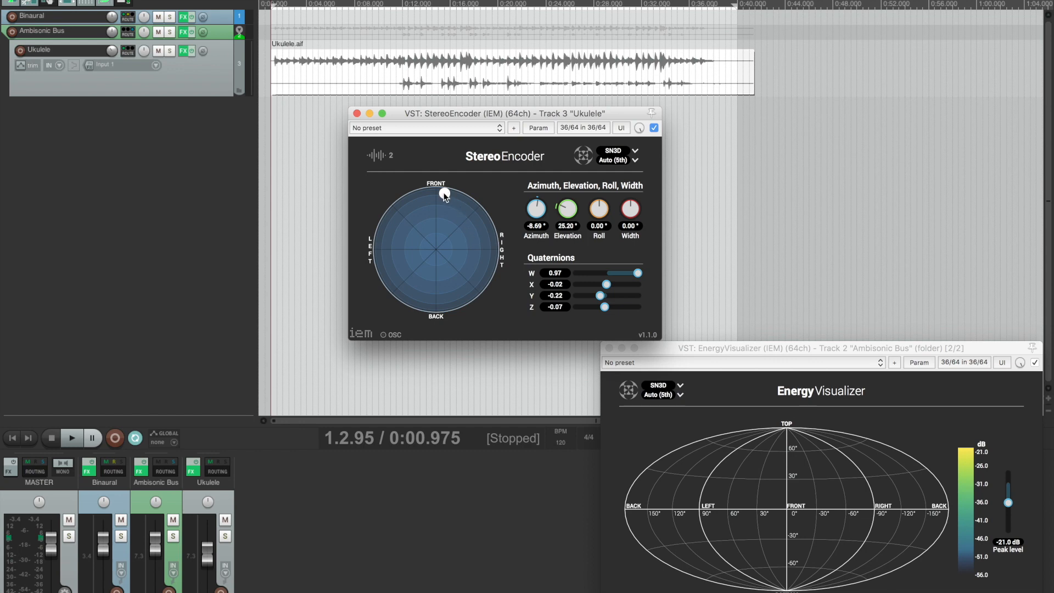
drag(443, 194, 441, 198)
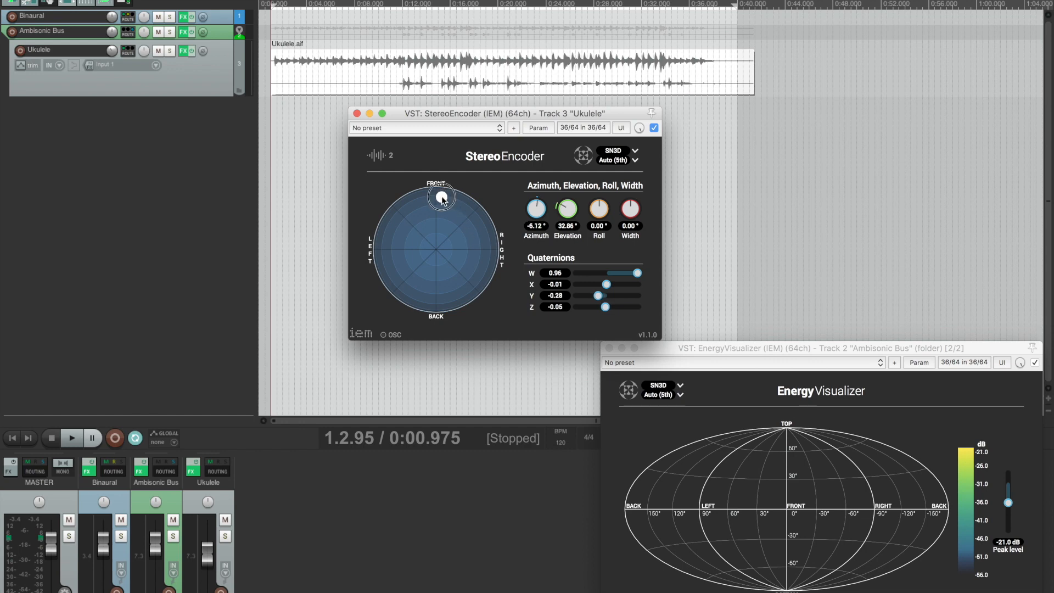
drag(441, 198, 443, 202)
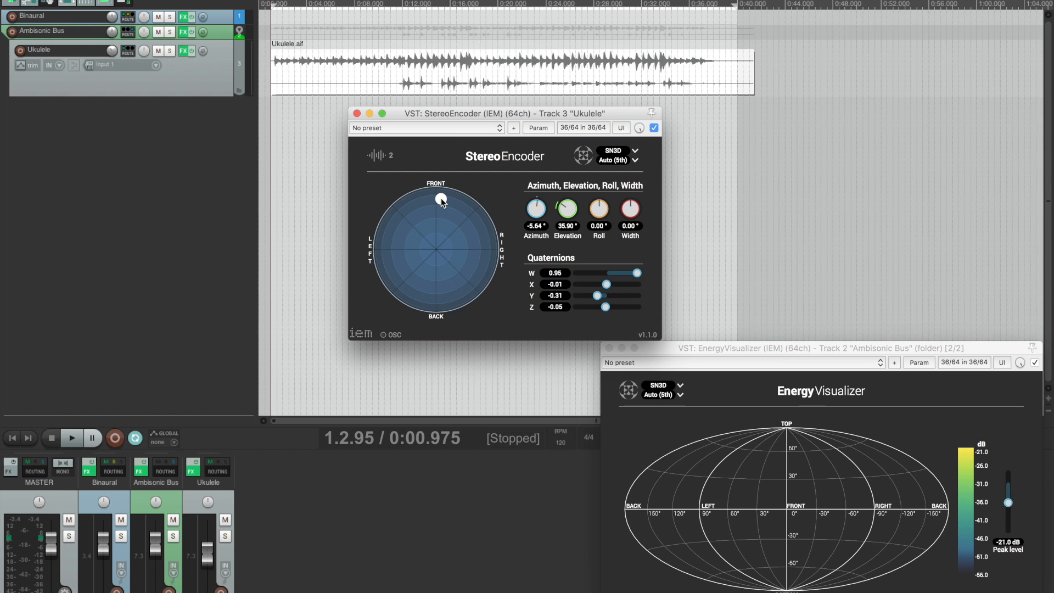
drag(441, 201, 425, 198)
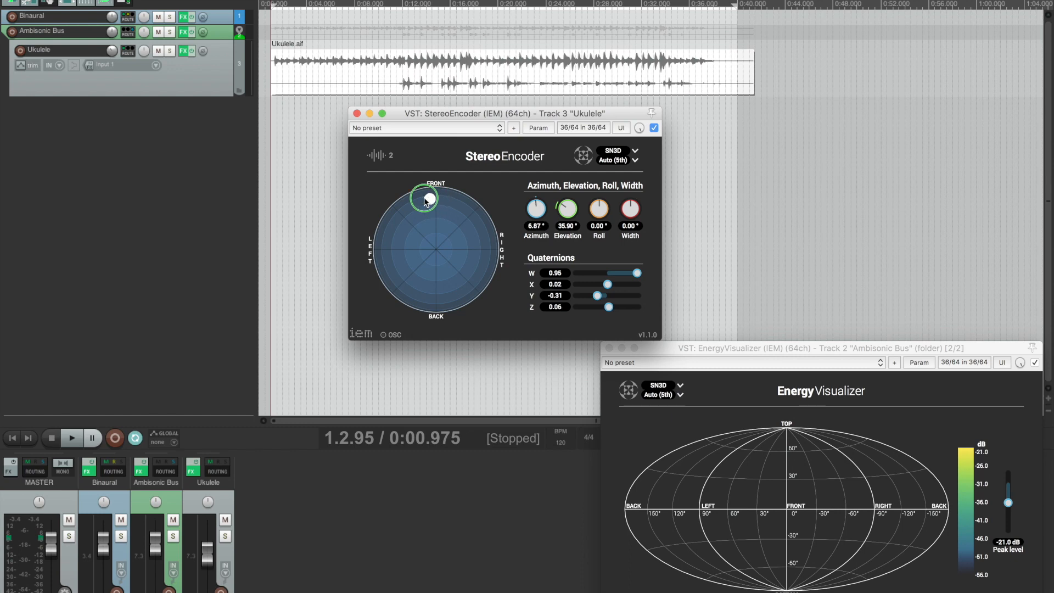
drag(425, 198, 480, 222)
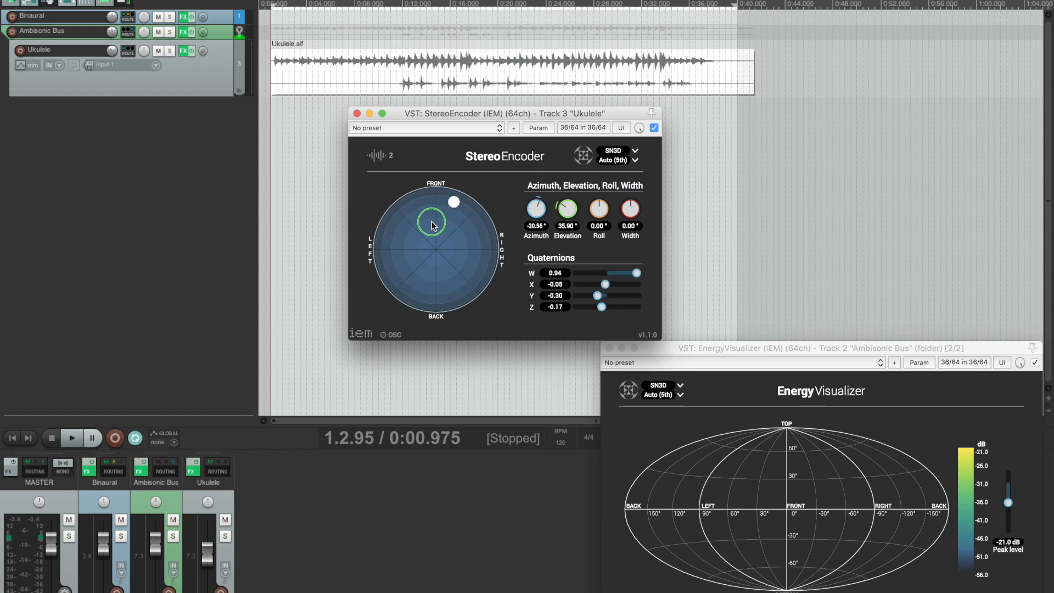
drag(453, 202, 435, 199)
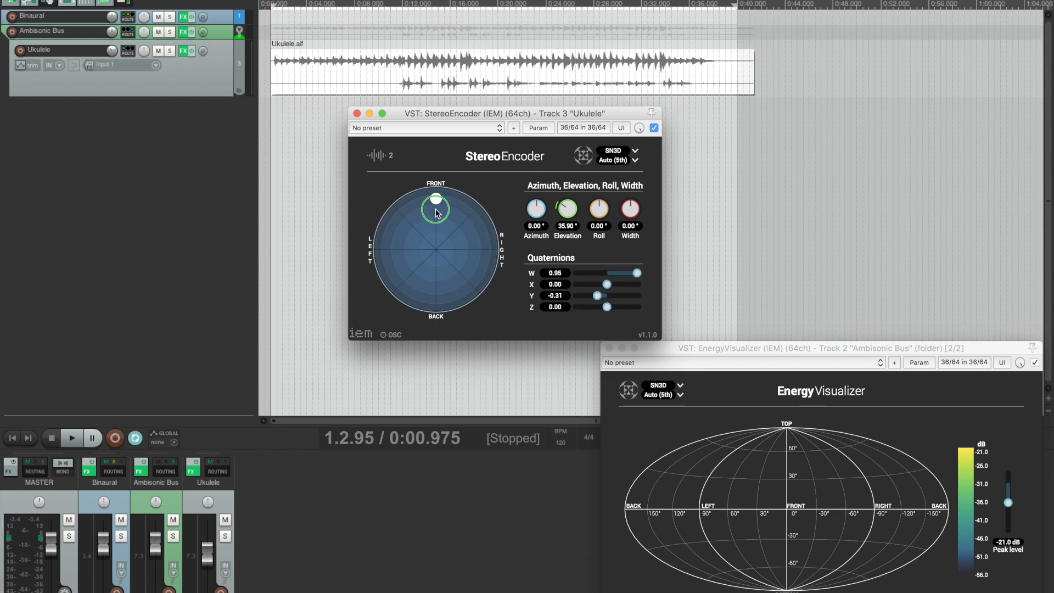
drag(435, 200, 435, 195)
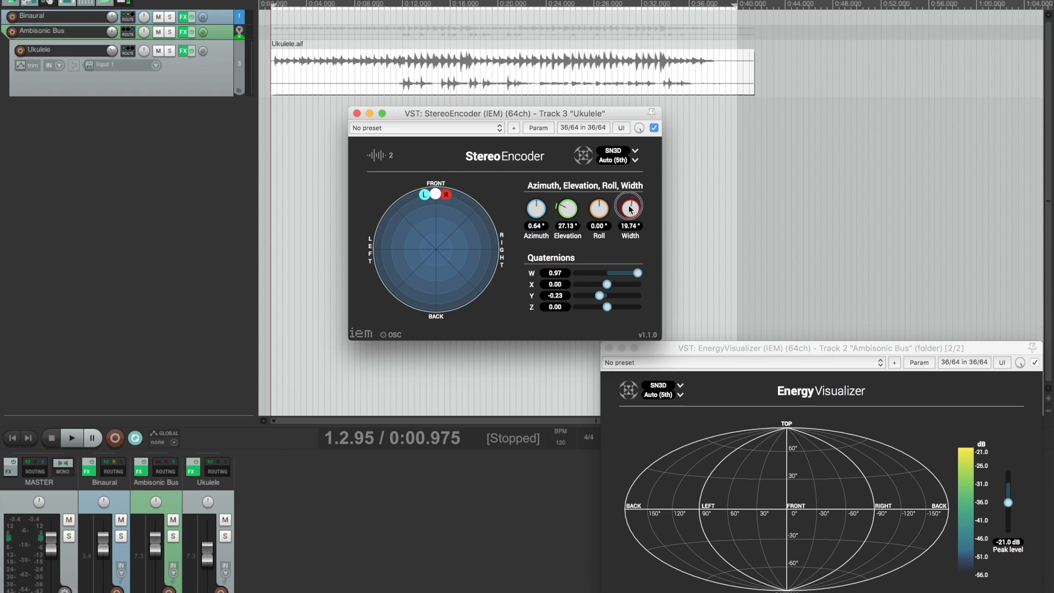
Turn the StereoEncoder Width knob up to about 19°
drag(627, 207, 627, 195)
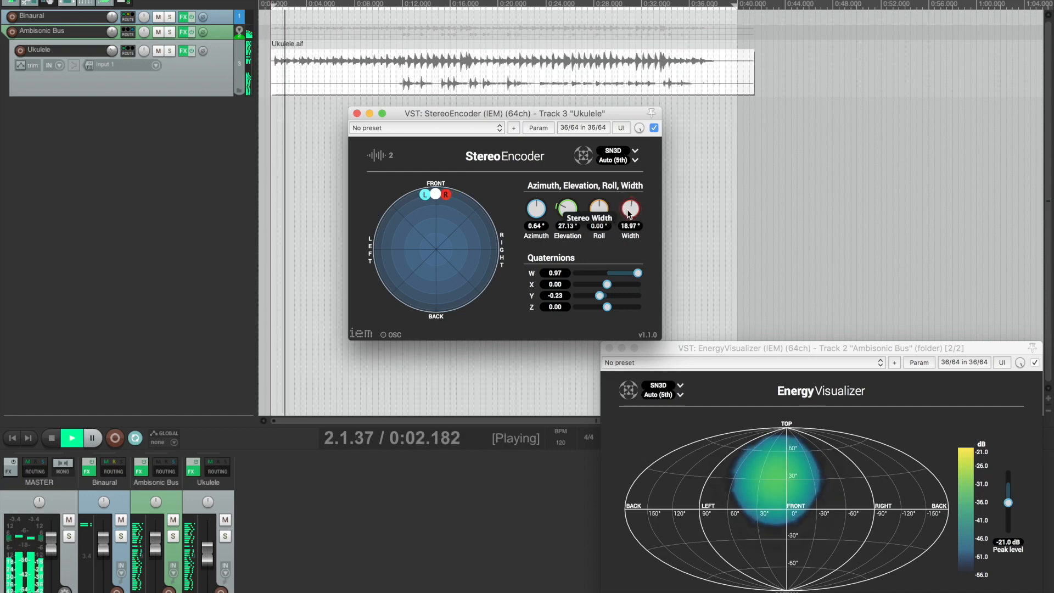
Widen the stereo spread, raise the ukulele high, then roll the L/R pair around and level it
drag(629, 207, 629, 199)
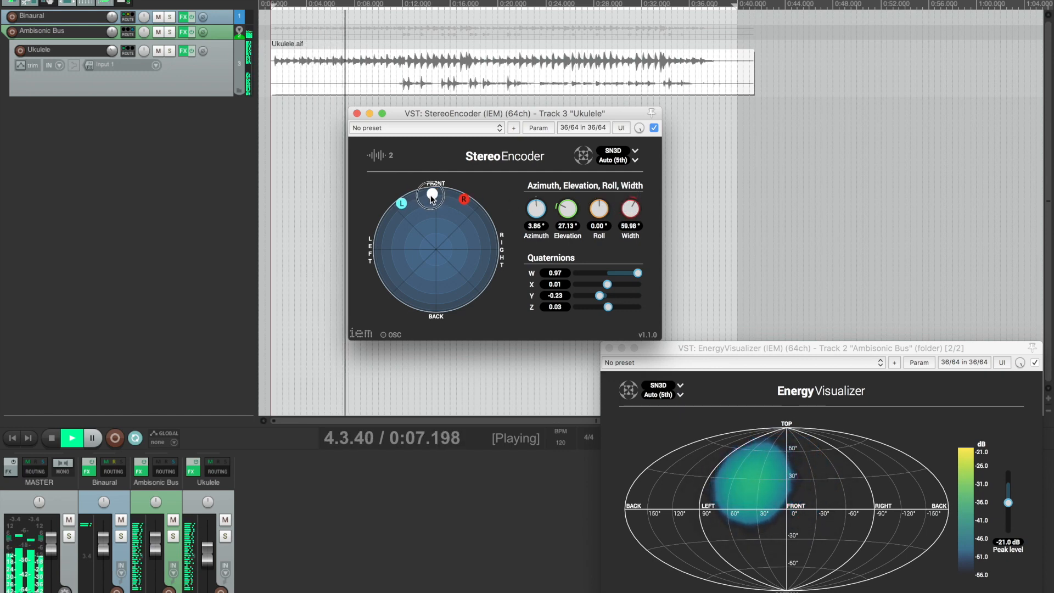
drag(431, 195, 433, 228)
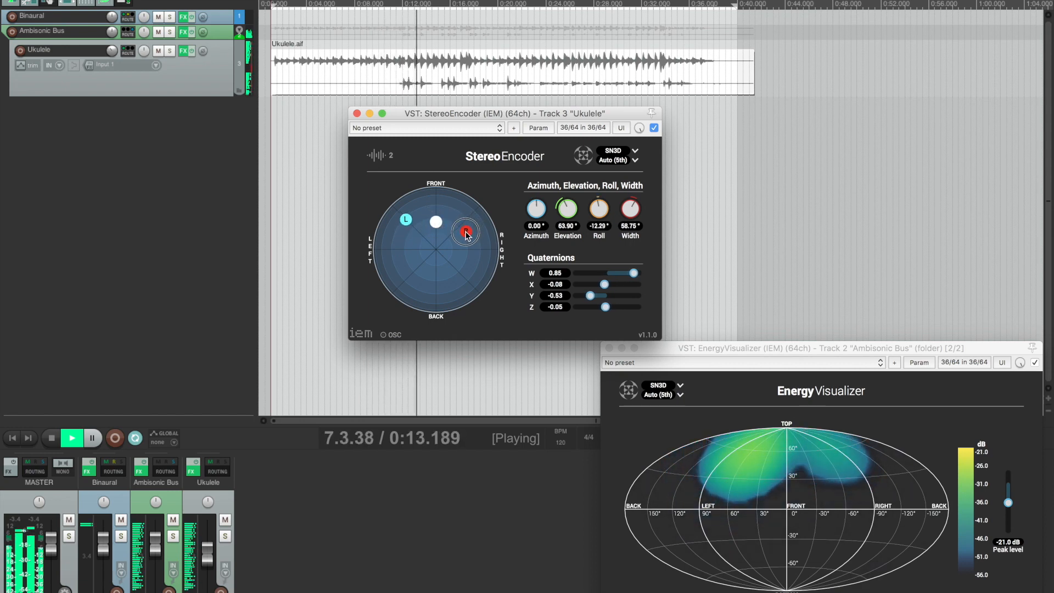
drag(467, 232, 419, 243)
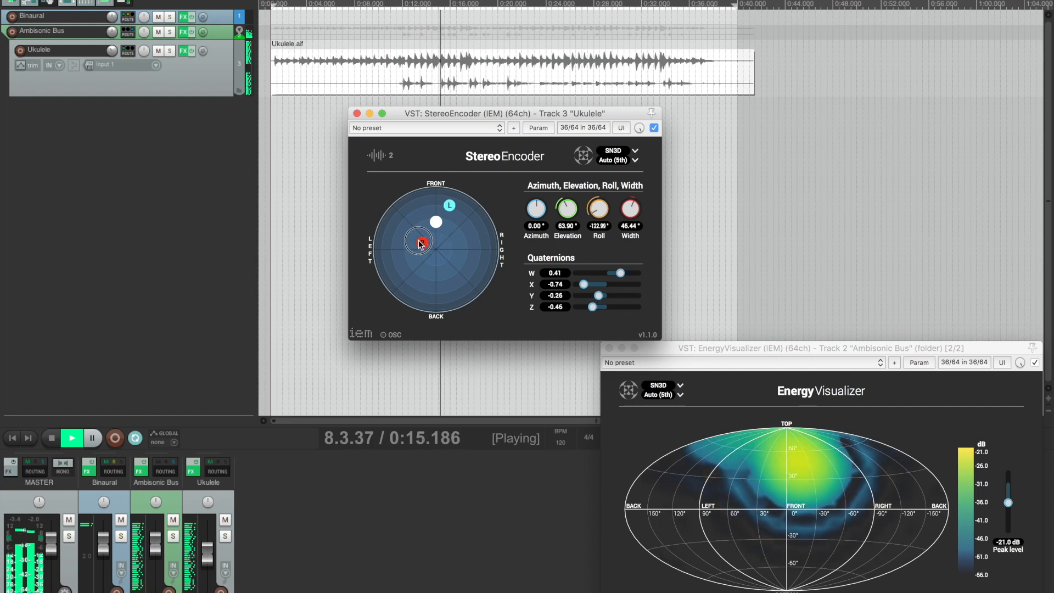
drag(418, 243, 415, 214)
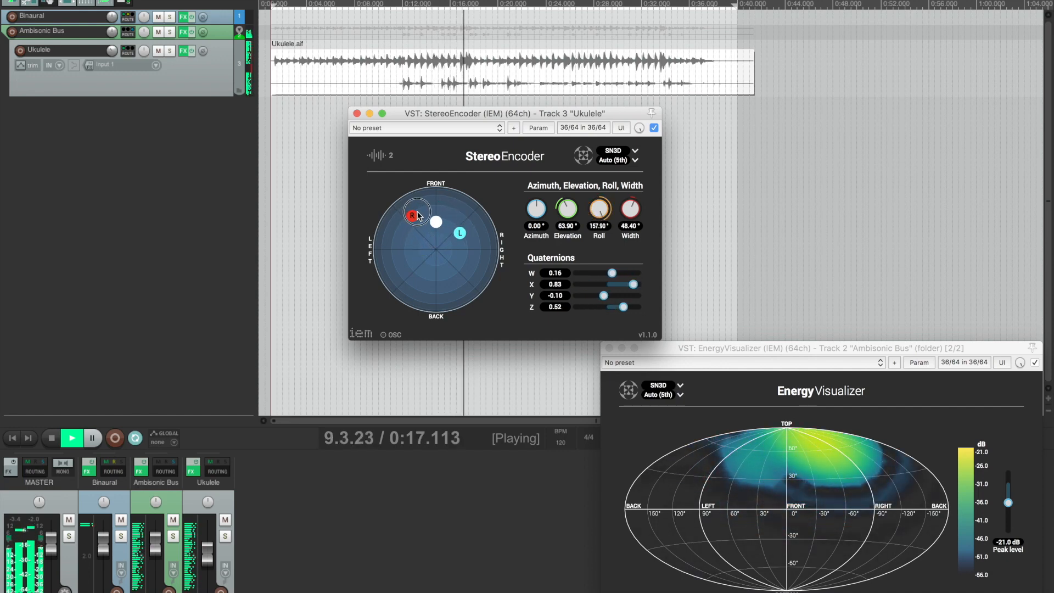
drag(414, 214, 435, 223)
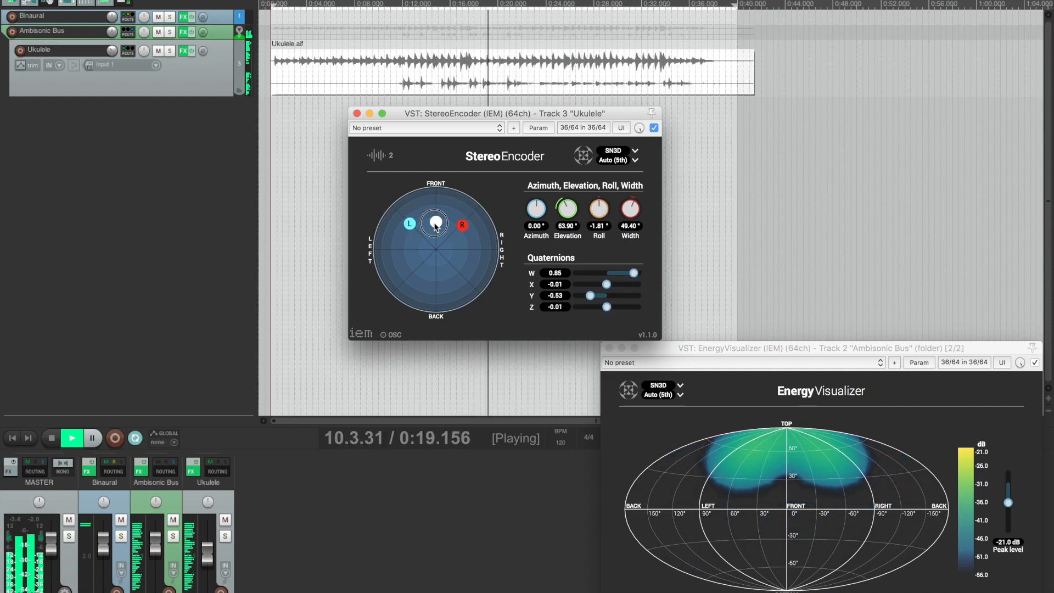
Sweep the ukulele right, behind, left and back to front at ear level, widening to 79°
drag(436, 223, 495, 255)
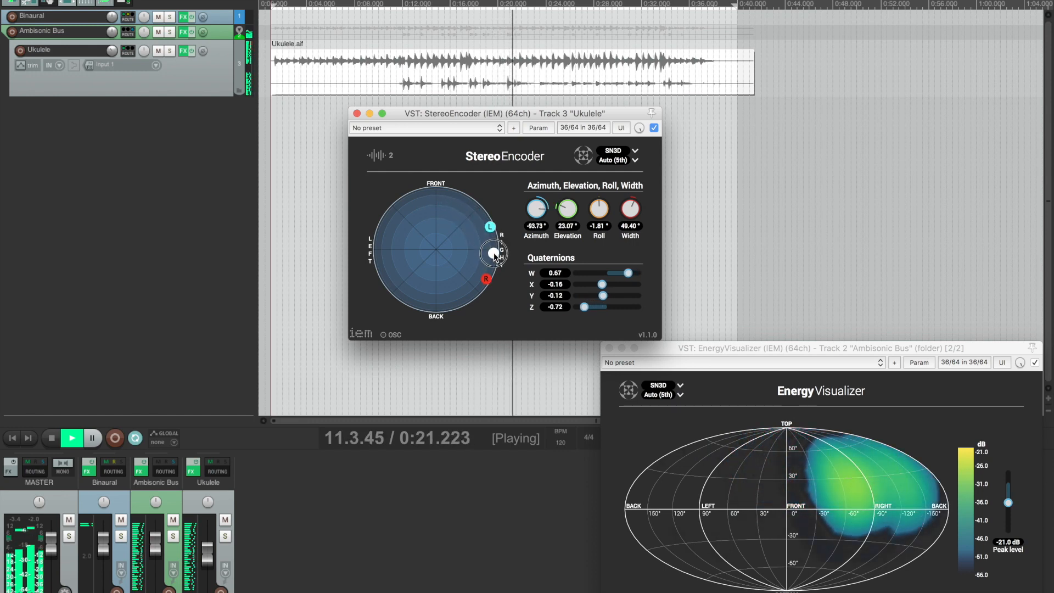
drag(495, 252, 476, 285)
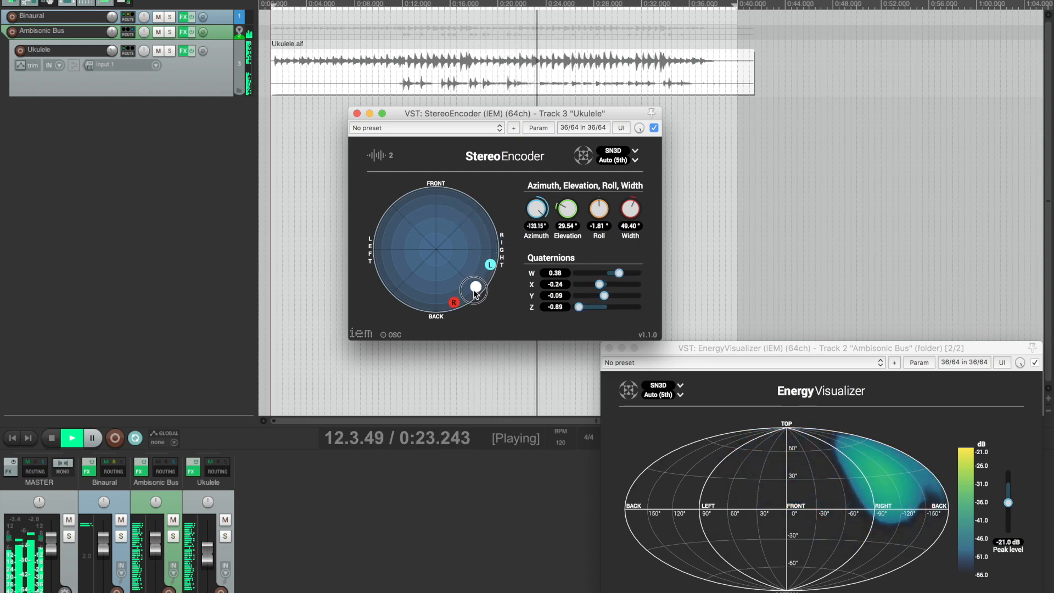
drag(476, 284, 435, 307)
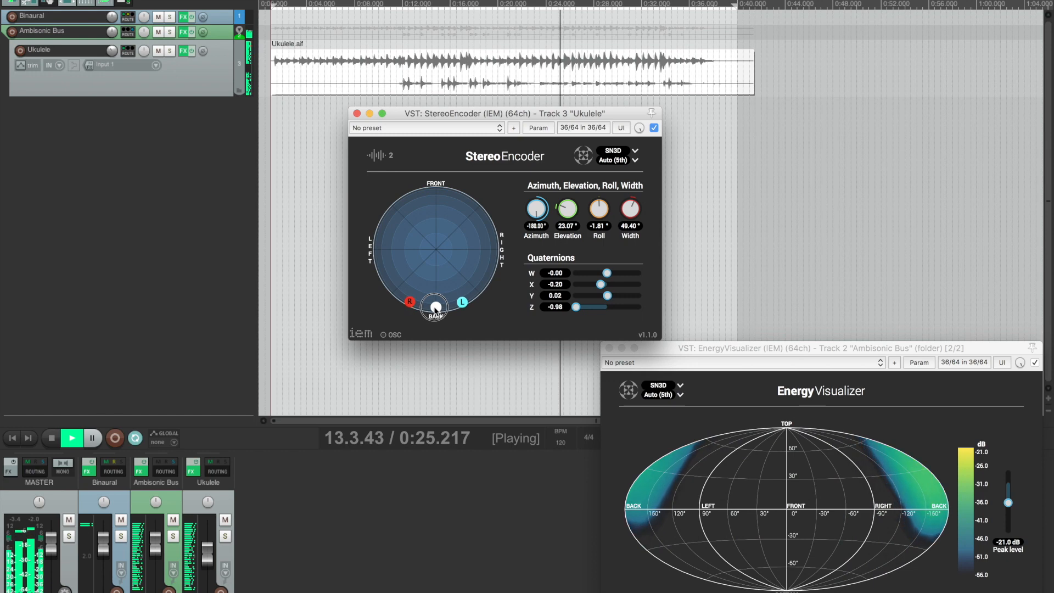
drag(435, 306, 381, 269)
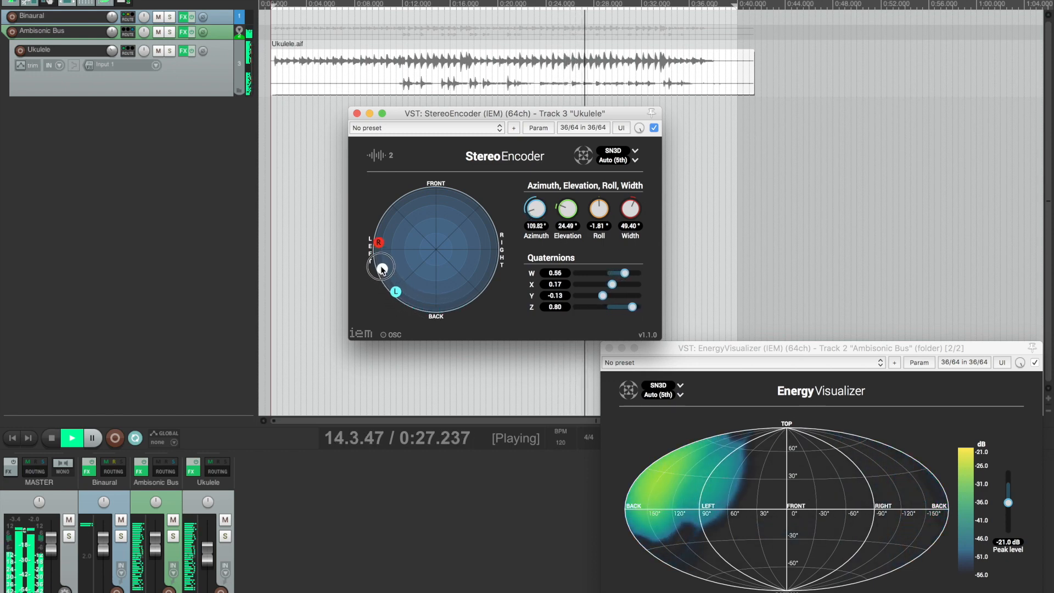
drag(381, 268, 393, 206)
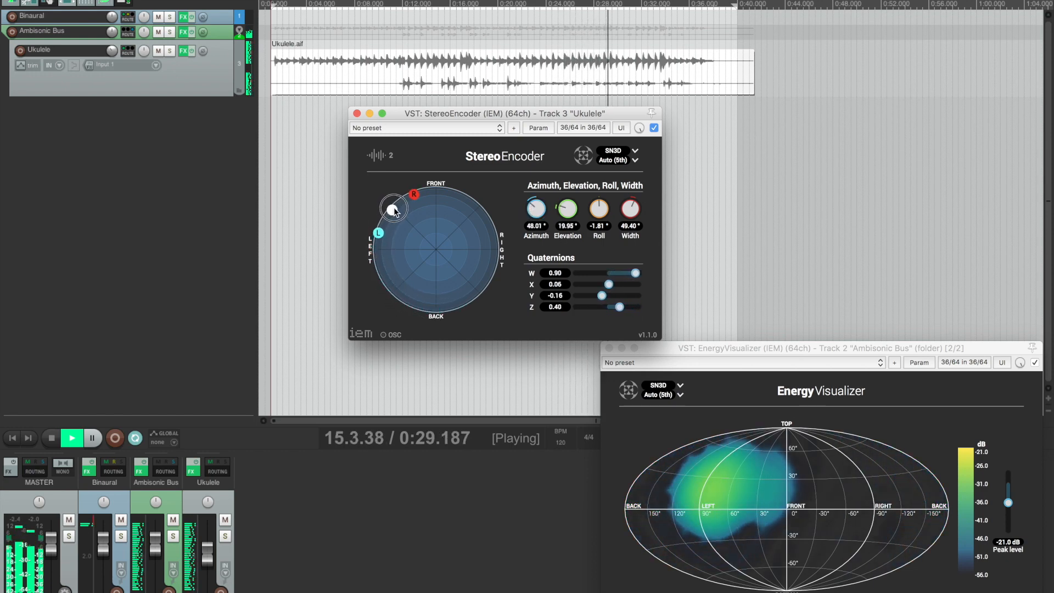
drag(393, 207, 434, 193)
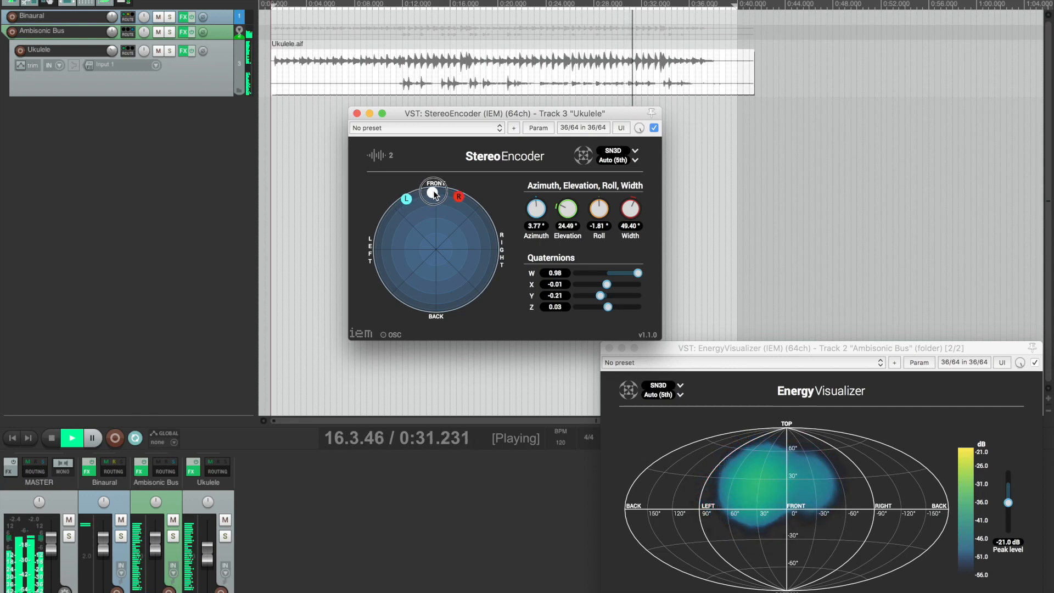
drag(434, 195, 436, 186)
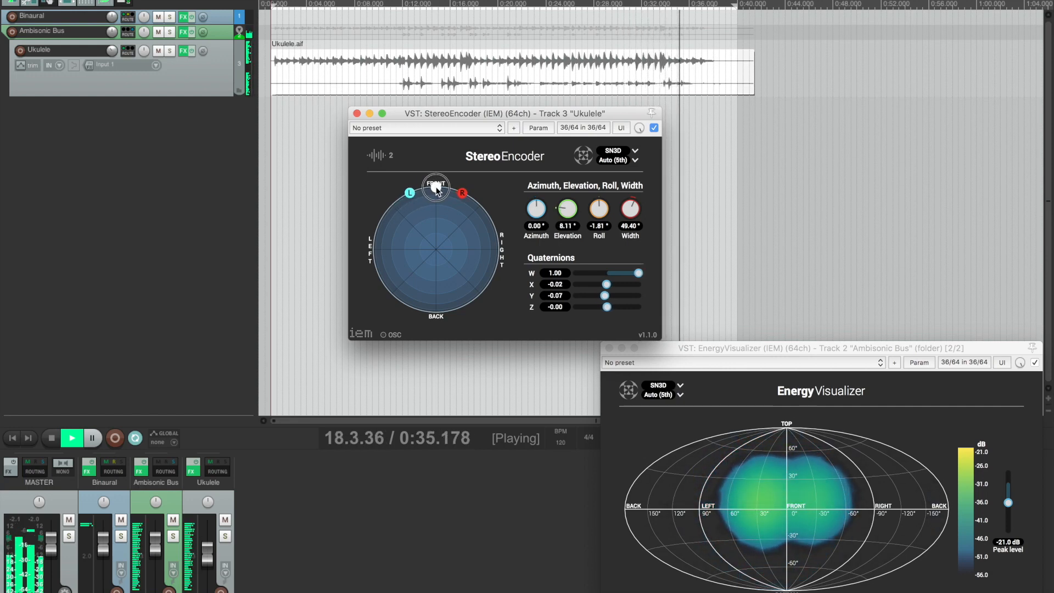
drag(435, 185, 464, 195)
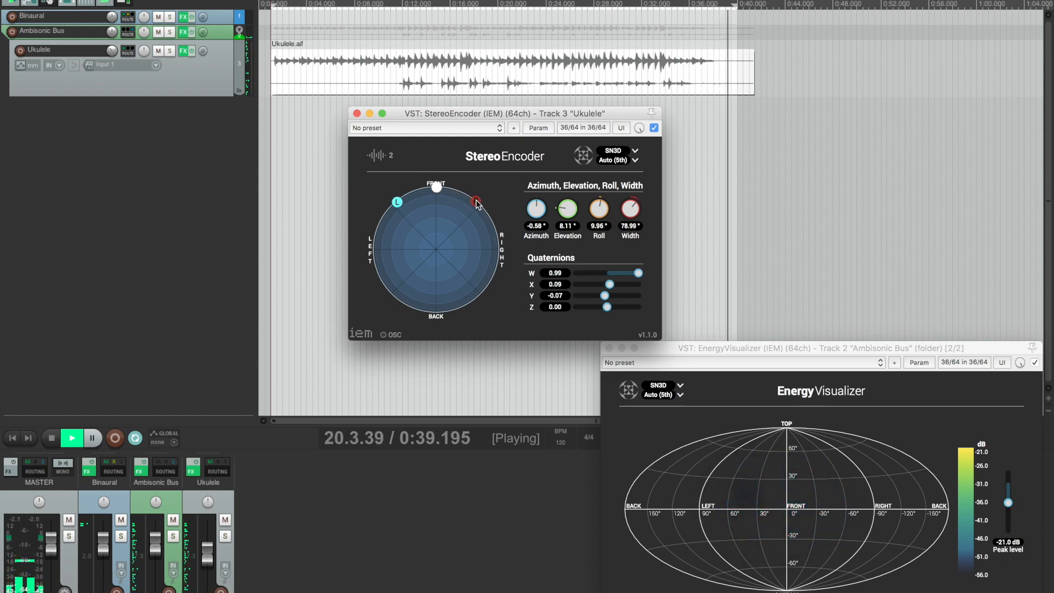
click(71, 437)
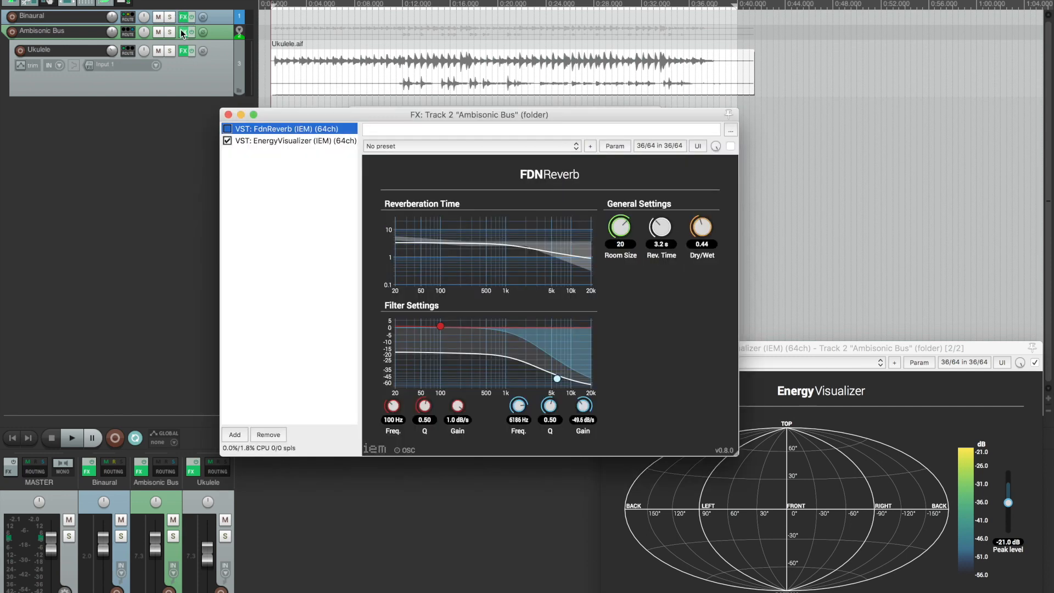
Enable FdnReverb in the Ambisonic Bus FX chain
click(227, 129)
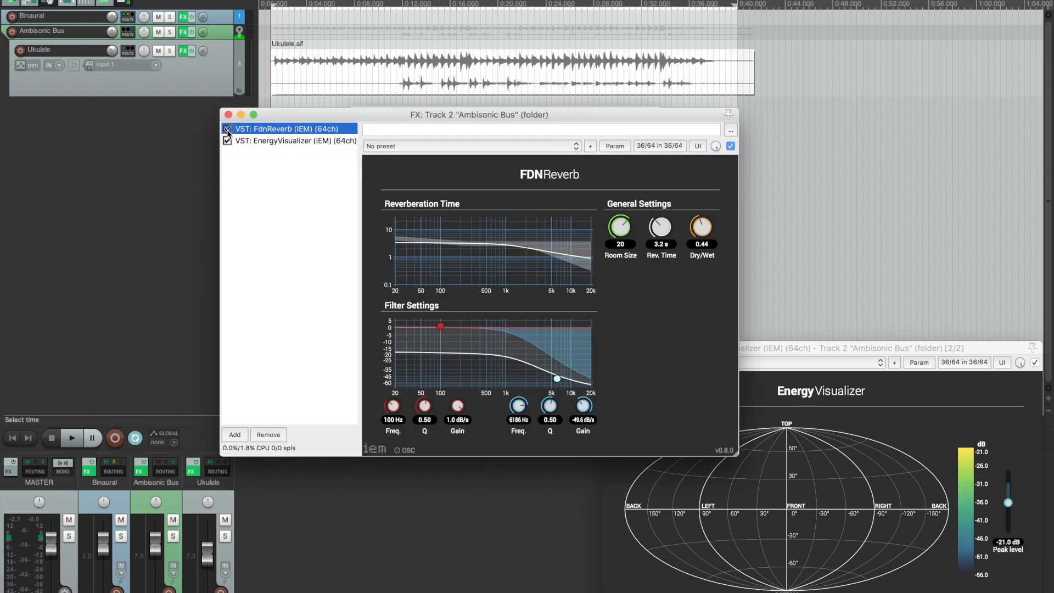